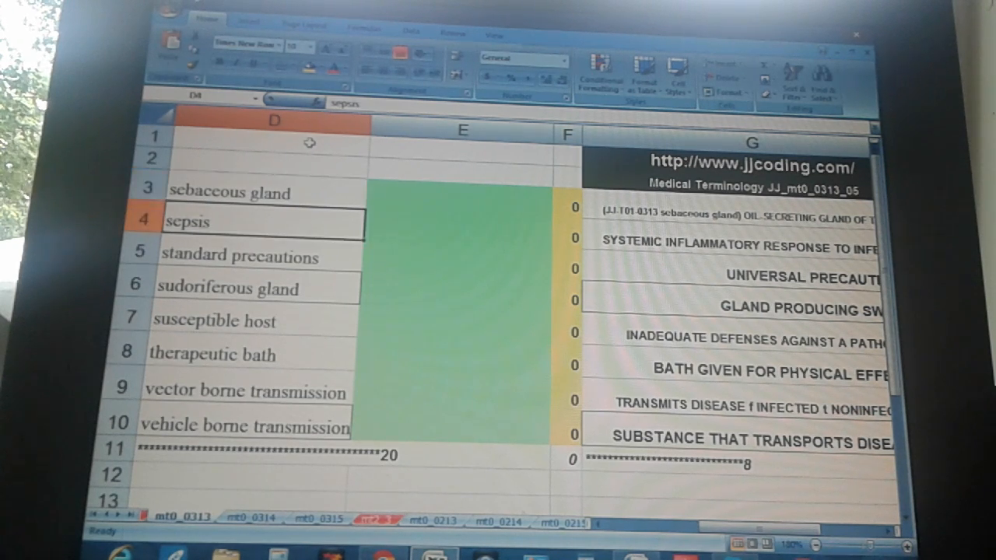
# Review the terms standard precautions, susceptible host, therapeutic bath, vector and vehicle borne transmission.
pyautogui.click(241, 255)
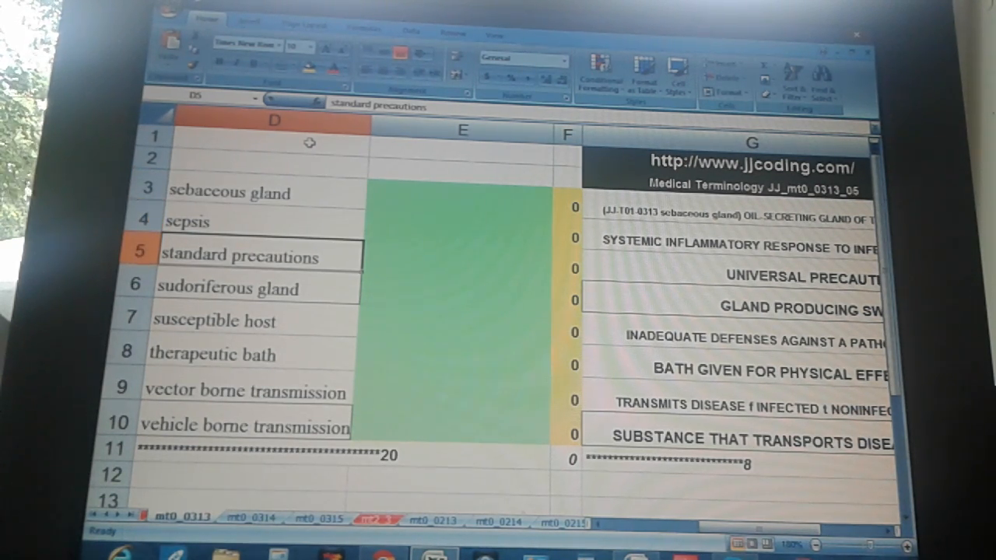
pyautogui.click(241, 288)
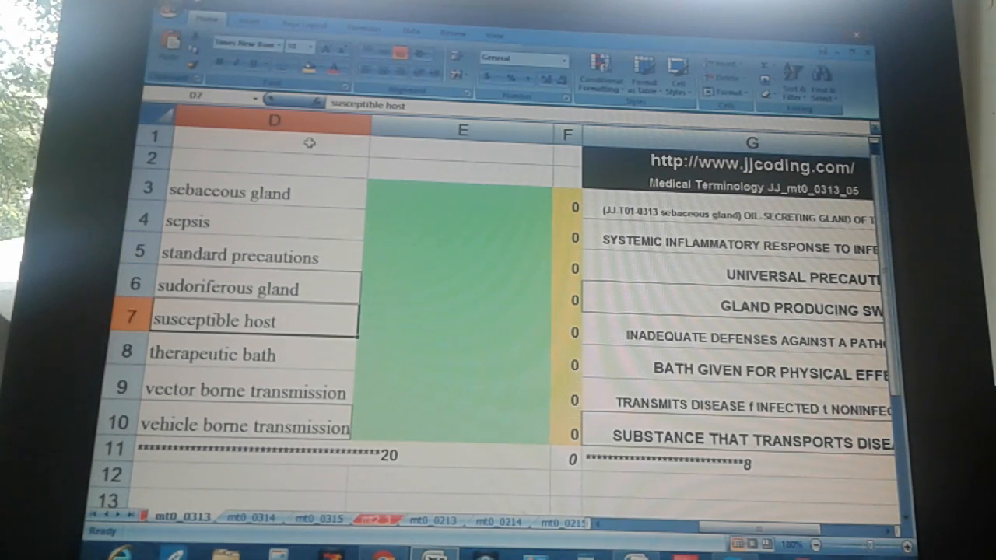
pyautogui.click(249, 353)
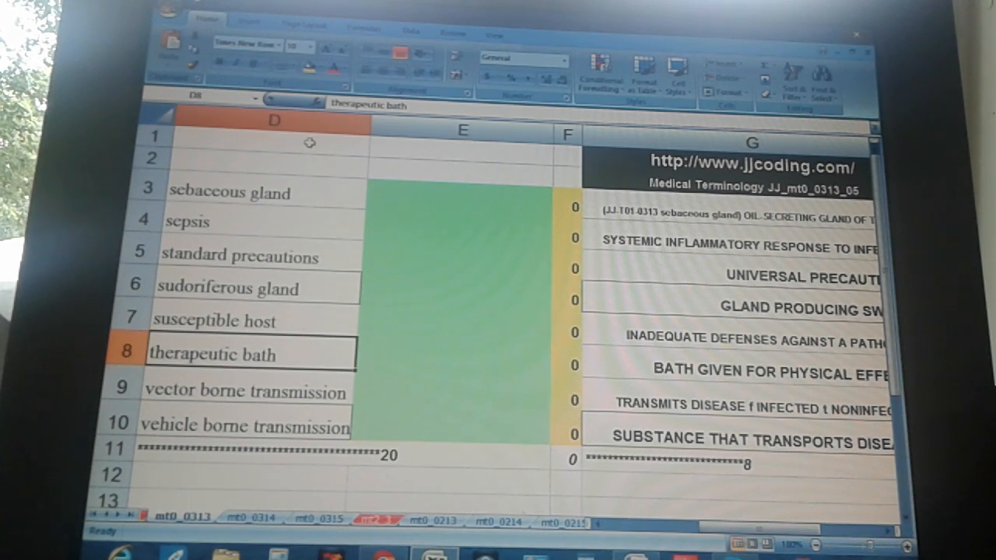
pyautogui.click(249, 389)
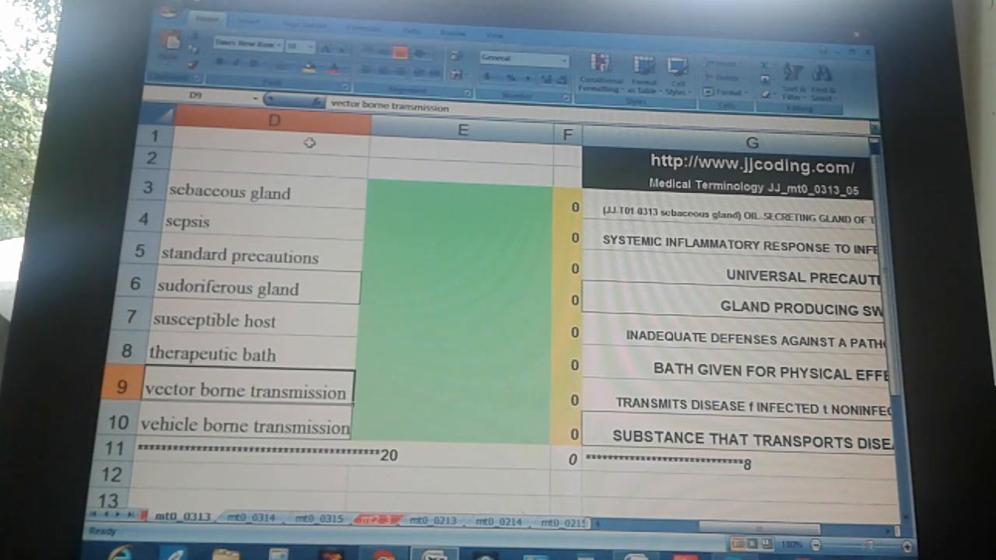
pyautogui.click(246, 423)
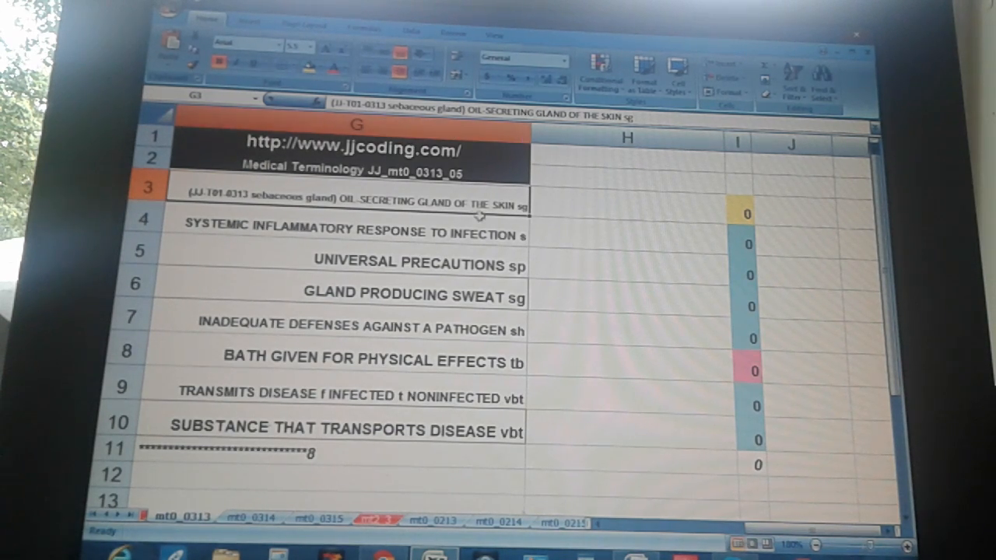
pyautogui.moveTo(600, 194)
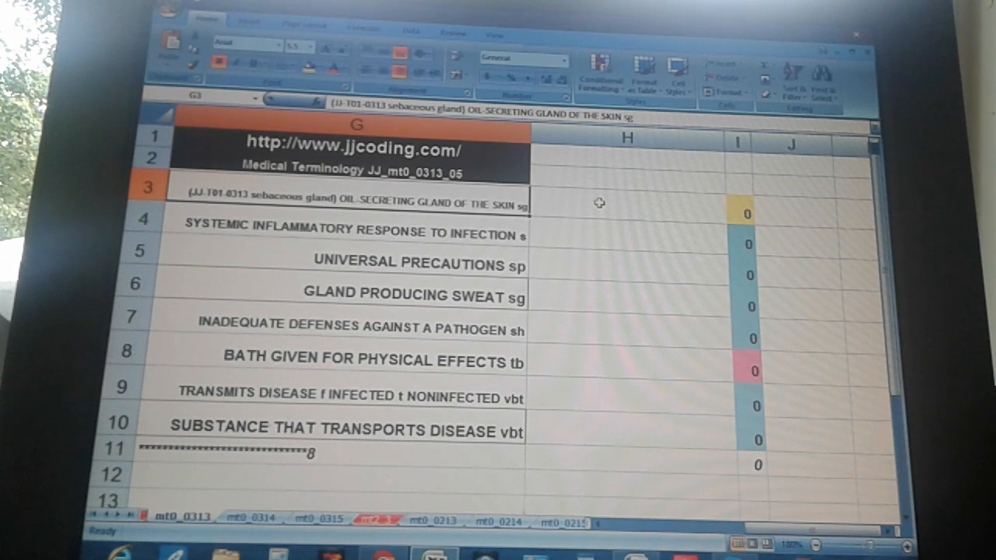
# Answer the first definitions with sebaceous, standard precautions and sudoriferous gland in column H.
pyautogui.click(627, 202)
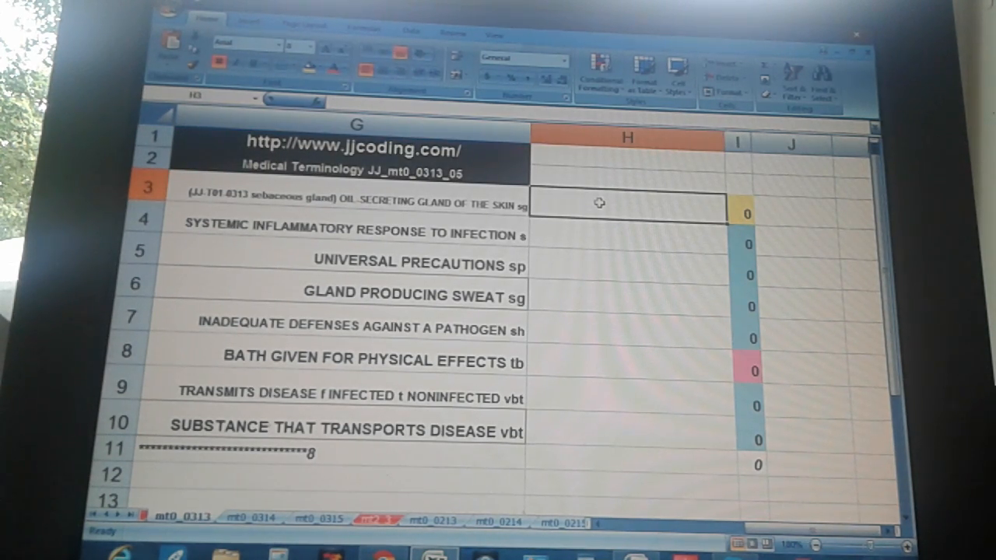
pyautogui.write('sebaceous gland')
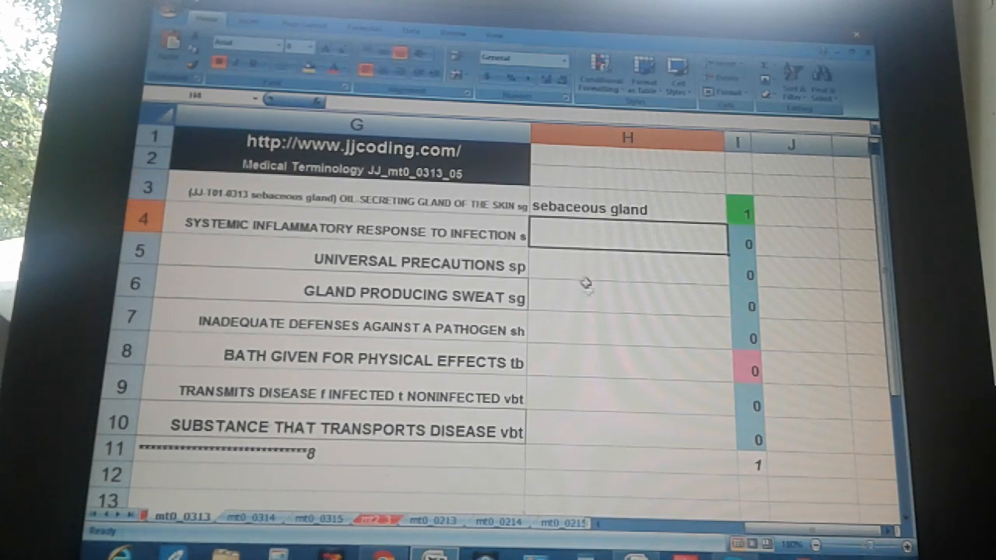
pyautogui.moveTo(787, 255)
pyautogui.write('sepsi')
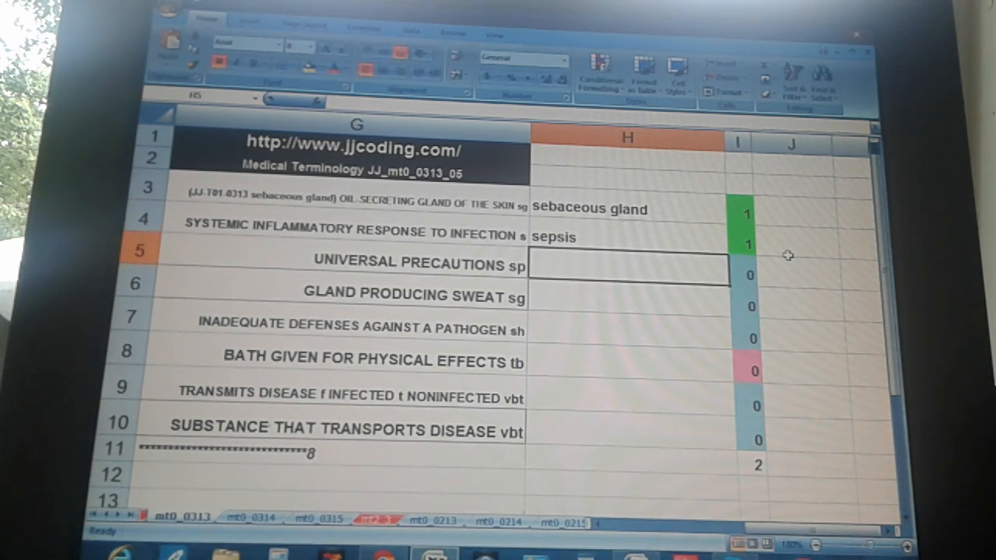
pyautogui.write('s')
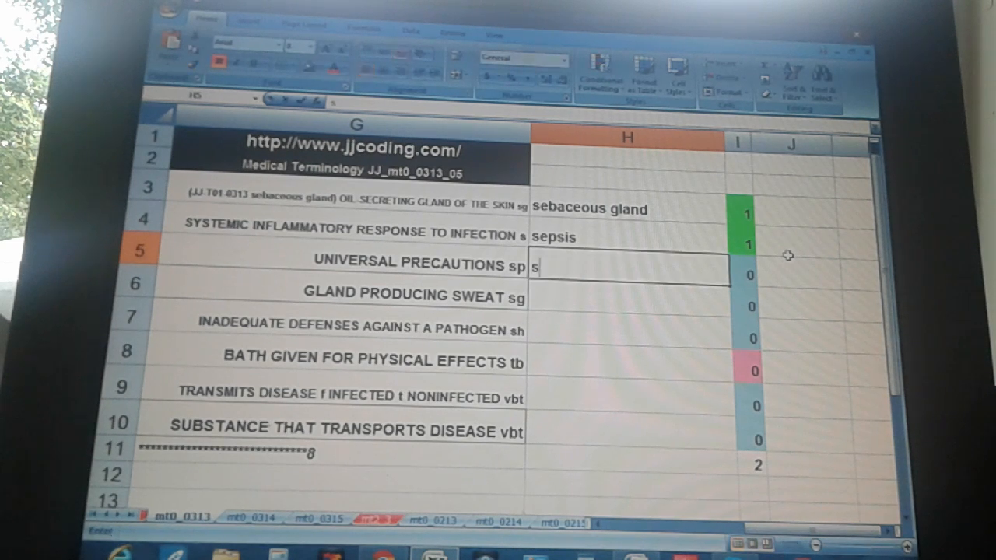
pyautogui.write('tandard precautions')
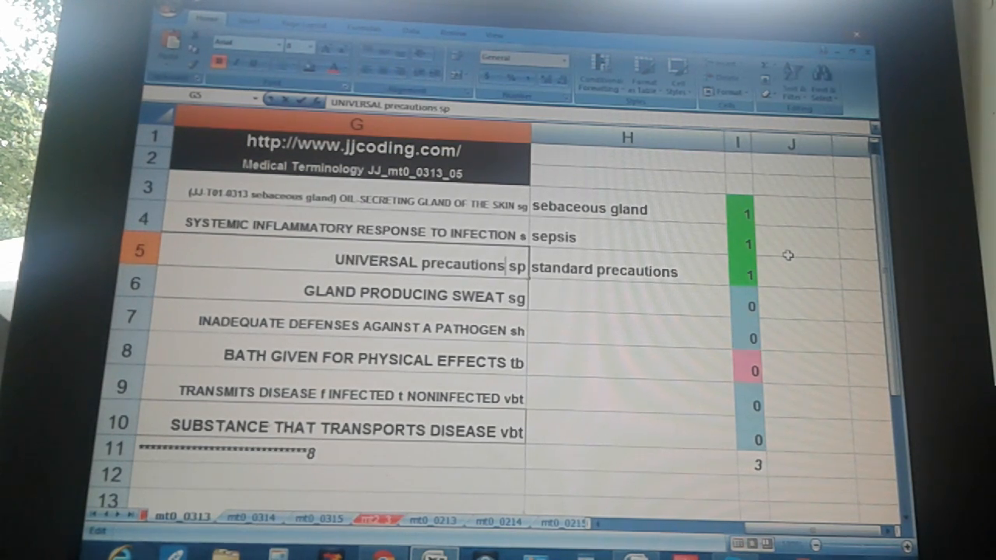
pyautogui.click(628, 296)
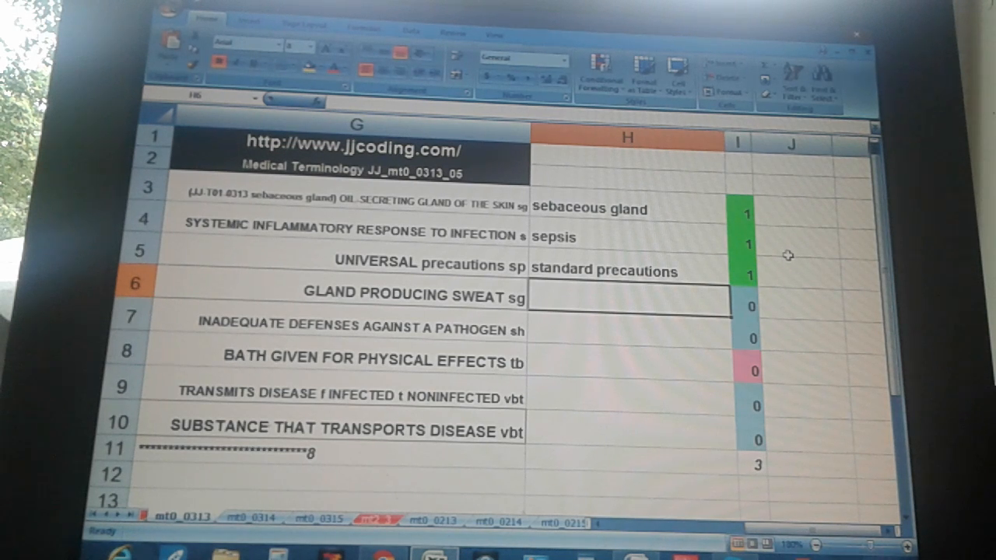
pyautogui.write('sudoriferous gl')
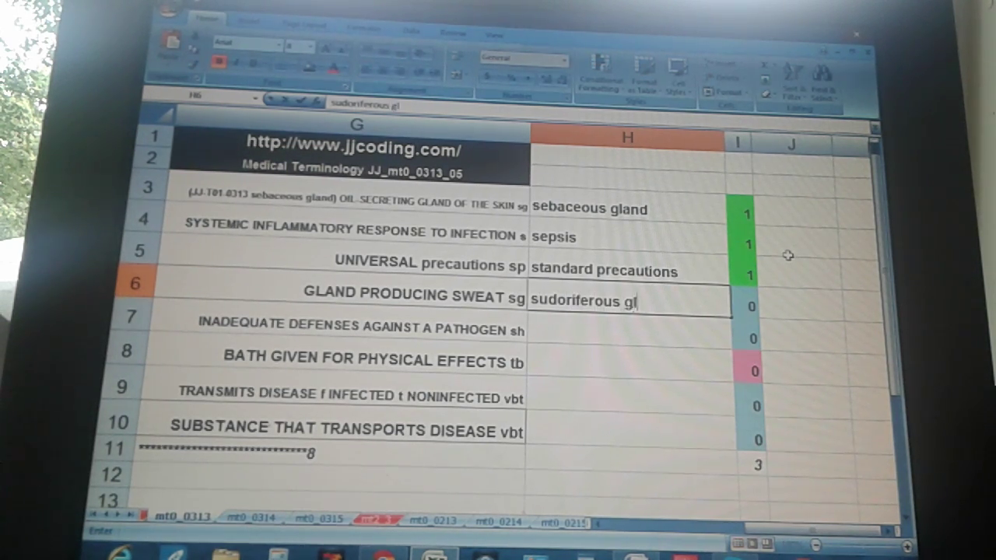
pyautogui.press('Return')
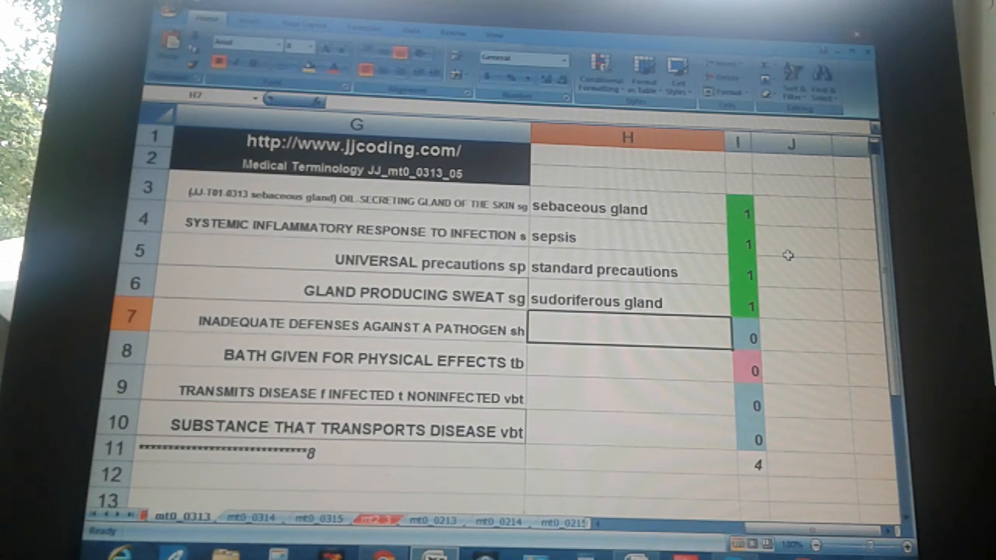
# Answer the remaining definitions with susceptible host, therapeutic bath, vector borne and vehicle borne transmission.
pyautogui.write('susceptible hos')
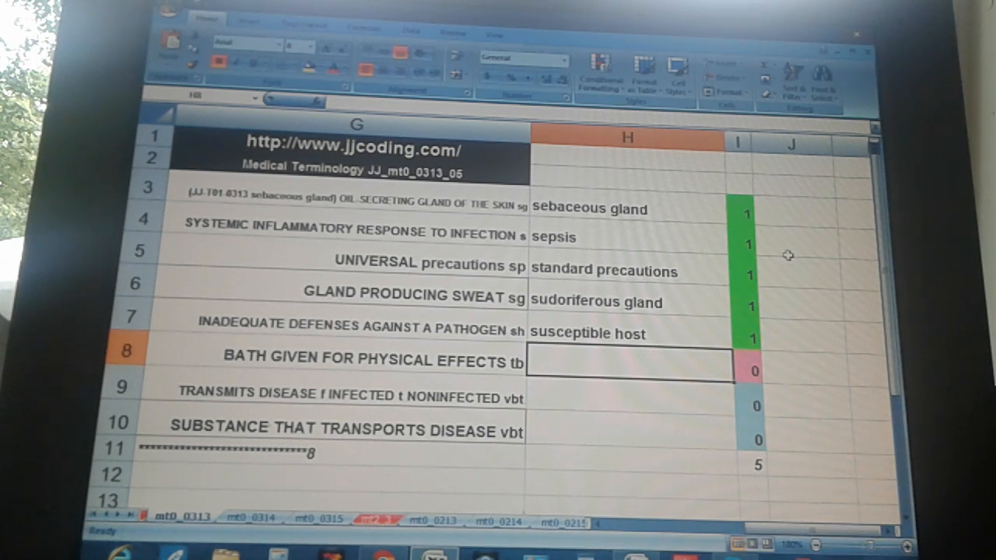
pyautogui.write('threpa')
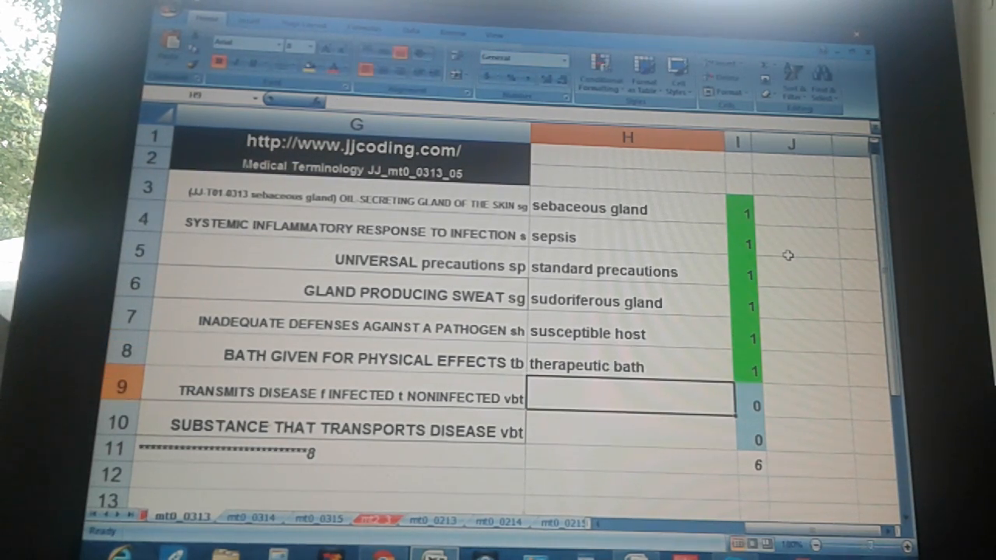
pyautogui.click(350, 357)
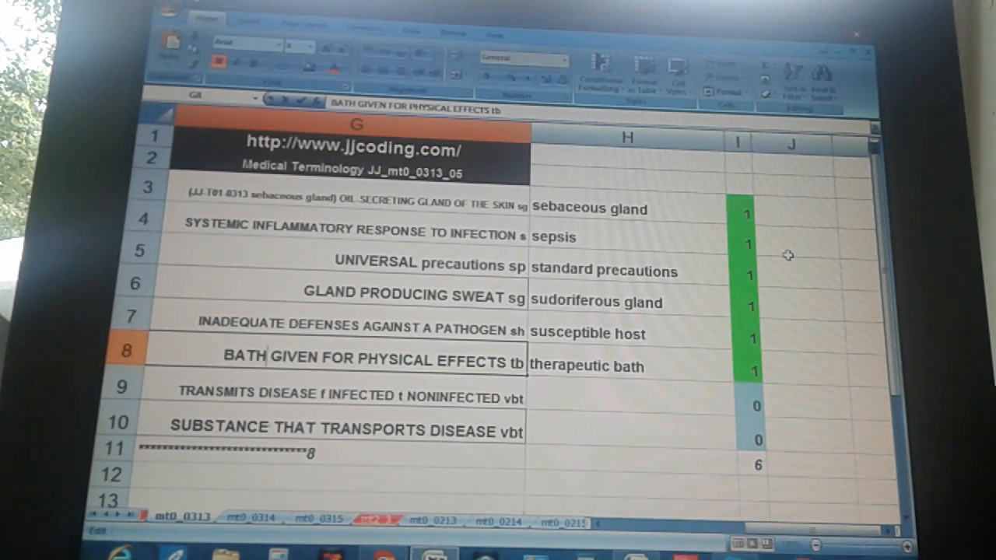
pyautogui.click(350, 397)
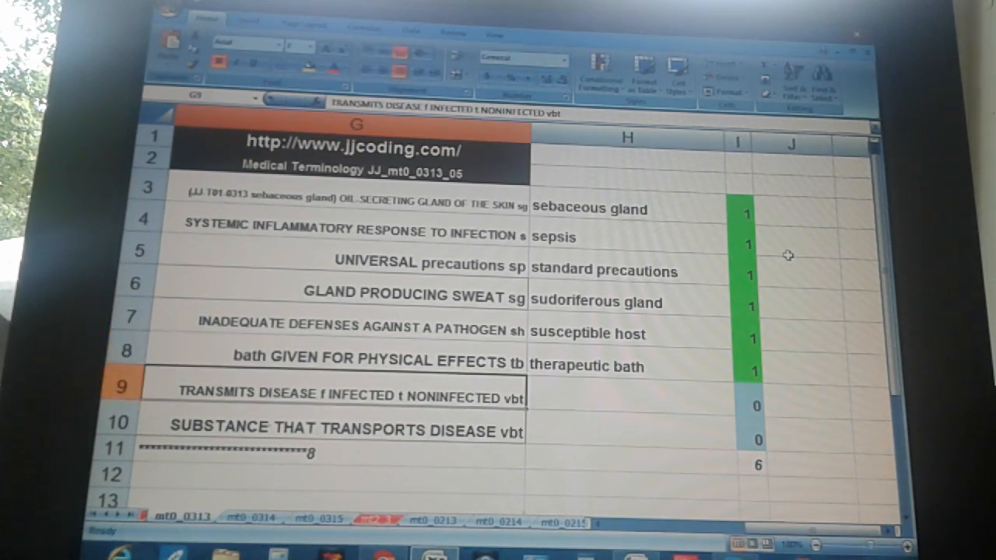
pyautogui.click(629, 398)
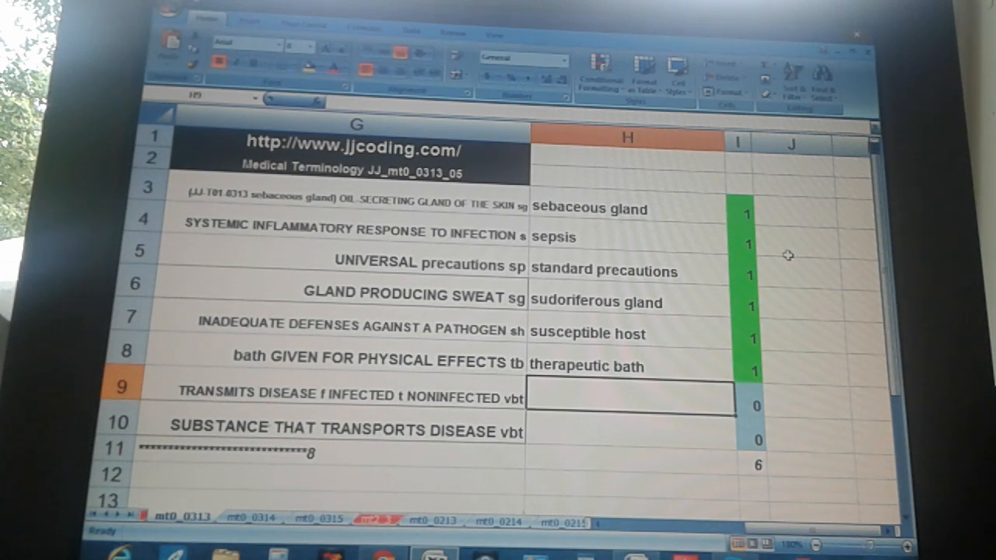
pyautogui.write('vector')
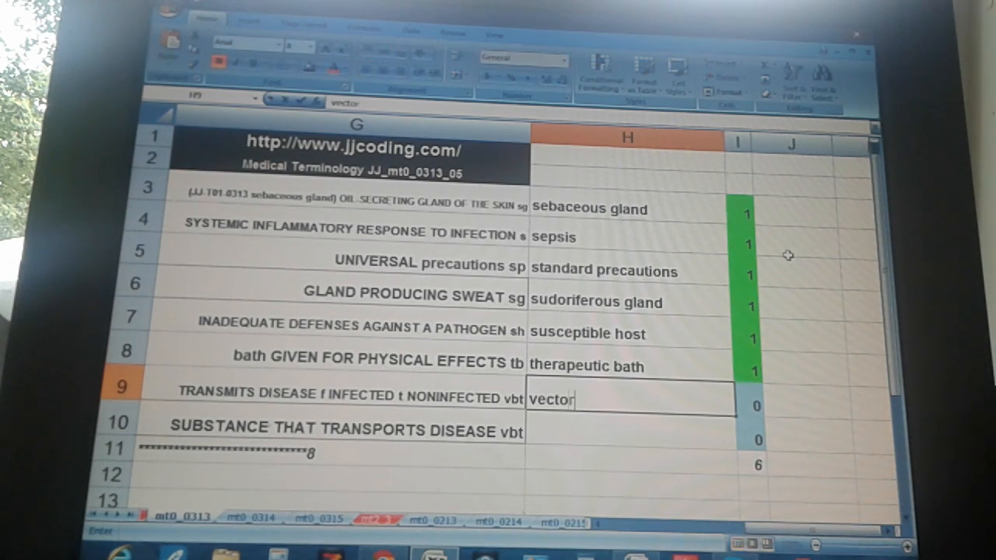
pyautogui.write('borne transmission')
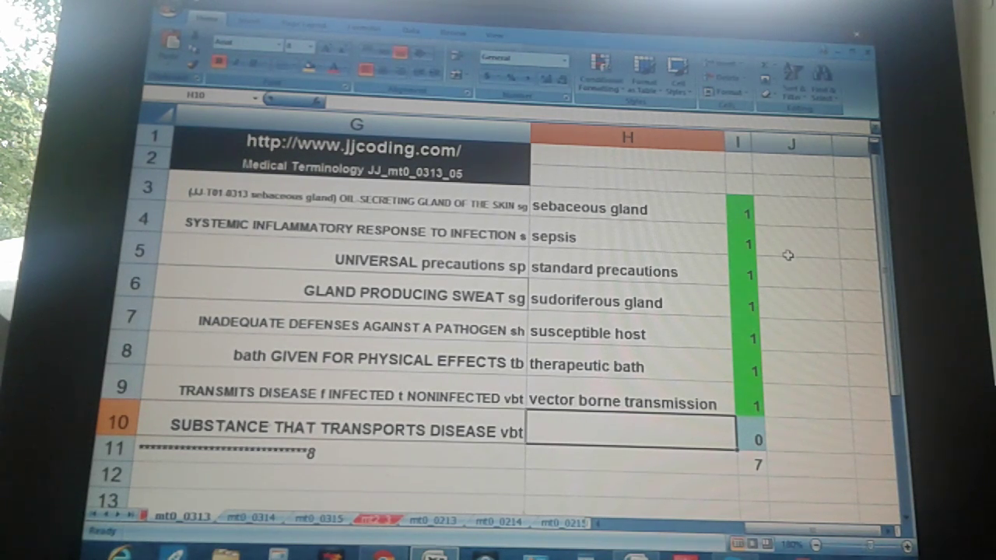
pyautogui.write('vehicle')
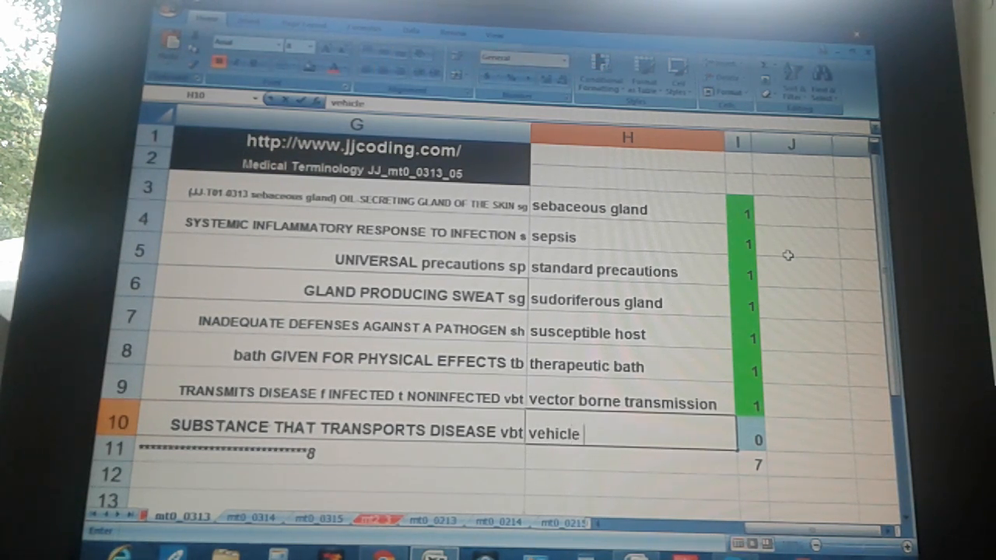
pyautogui.write('borne transm')
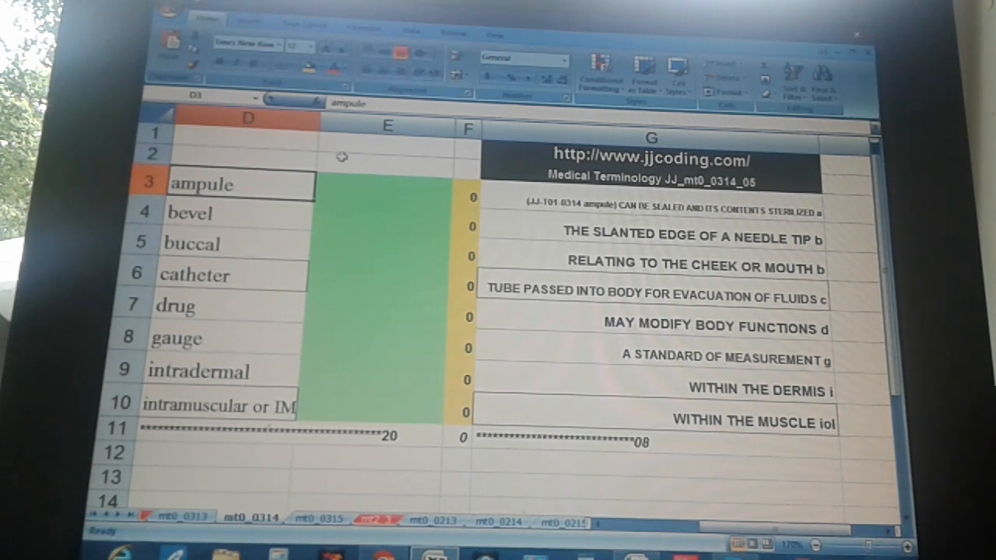
# Check the mt0_0314 terms catheter, gauge and intradermal, then select the answer cell beside the ampule definition.
pyautogui.click(218, 211)
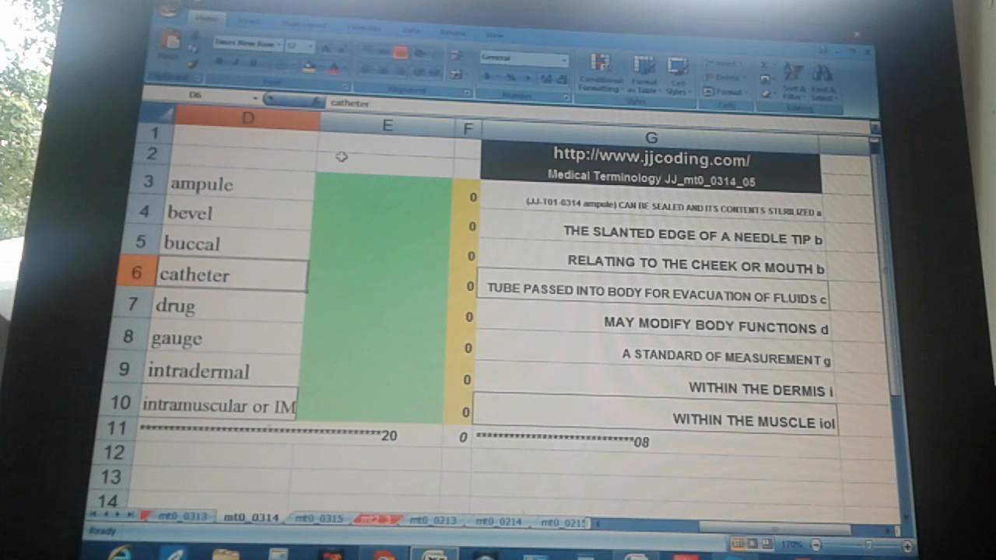
pyautogui.click(225, 305)
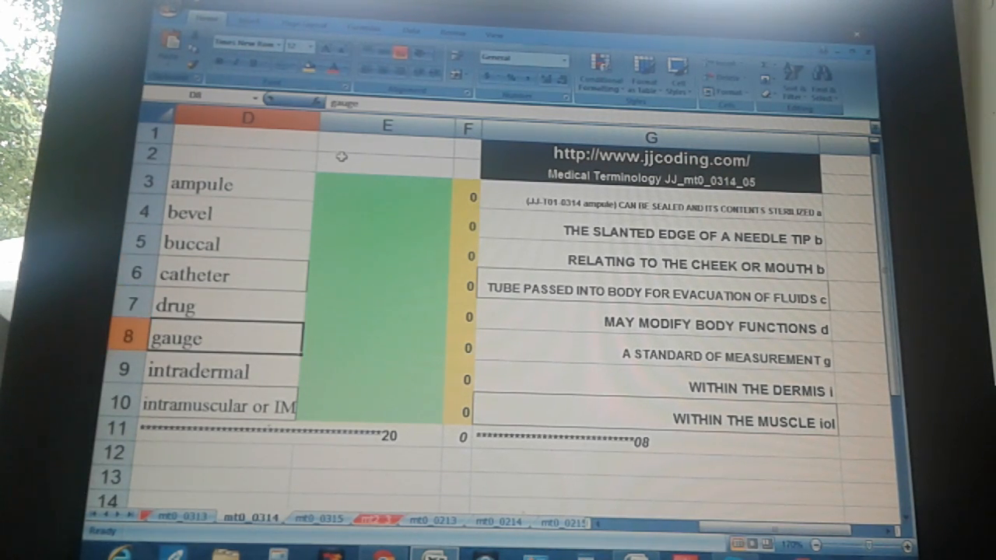
pyautogui.click(210, 370)
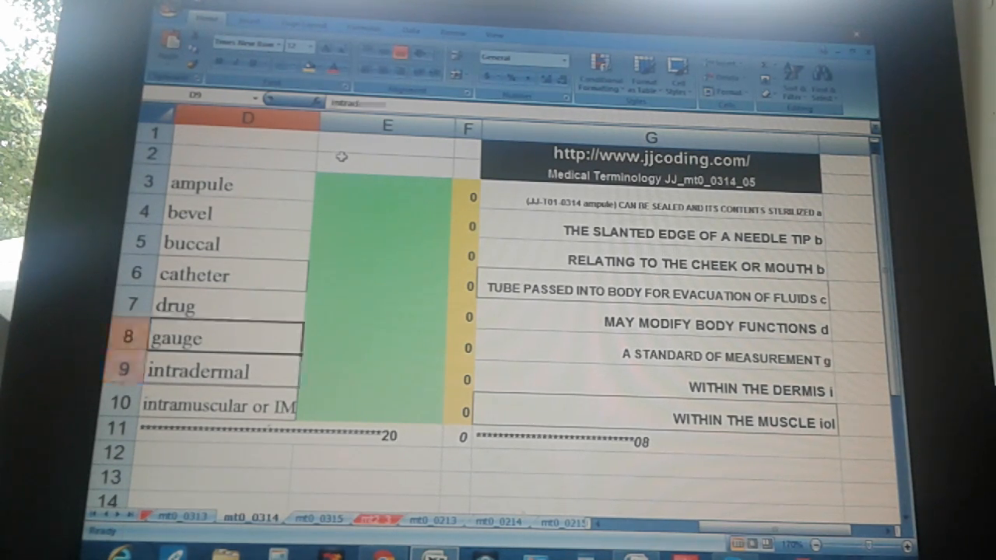
pyautogui.click(177, 338)
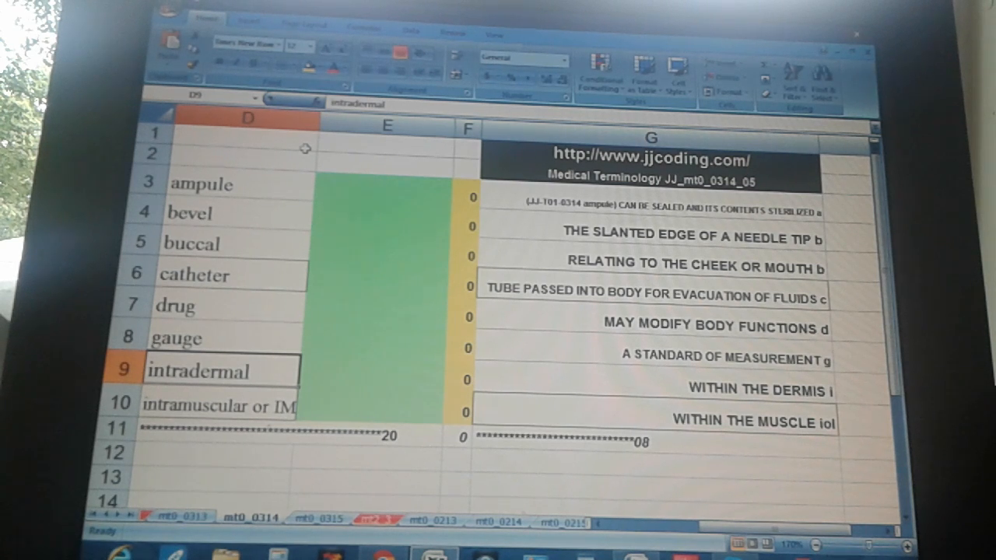
pyautogui.click(218, 404)
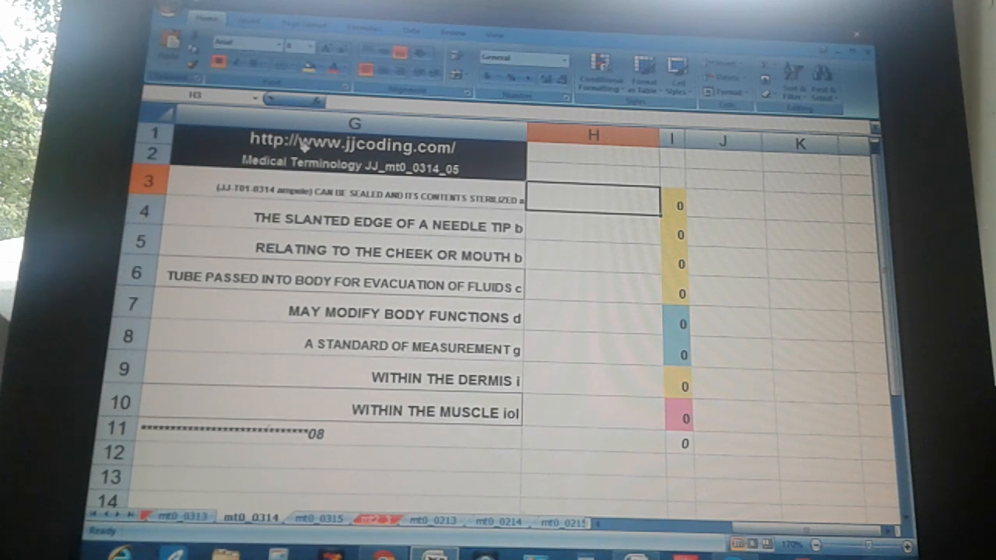
# Answer the first mt0_0314 definitions with ampule, bevel and buccal.
pyautogui.write('ampule')
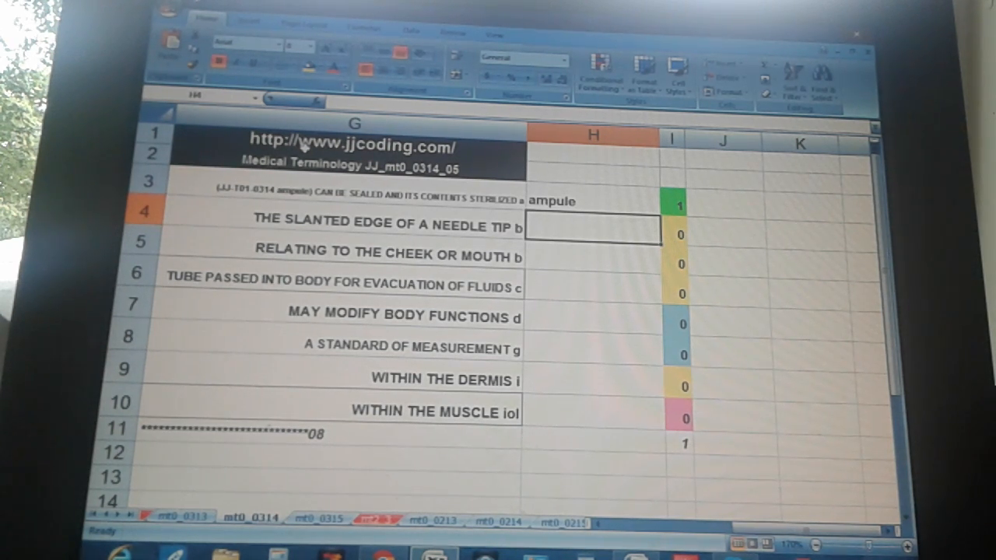
pyautogui.write('beccal')
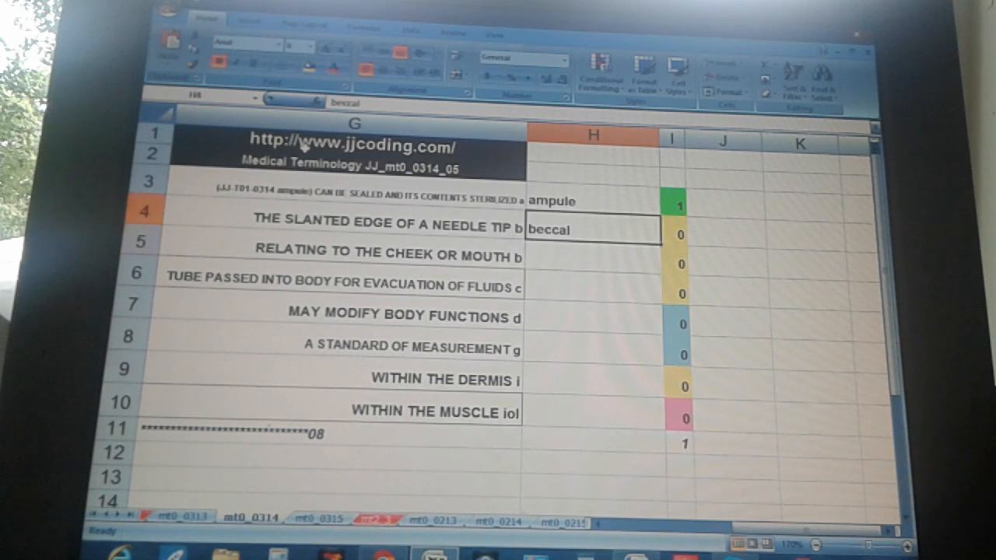
pyautogui.write('beb')
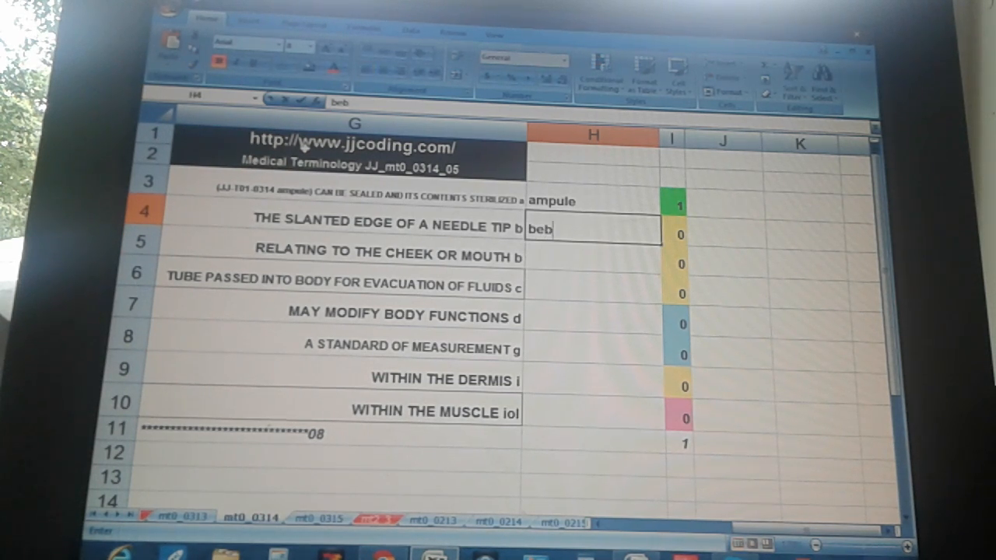
pyautogui.press('backspace')
pyautogui.write('vel')
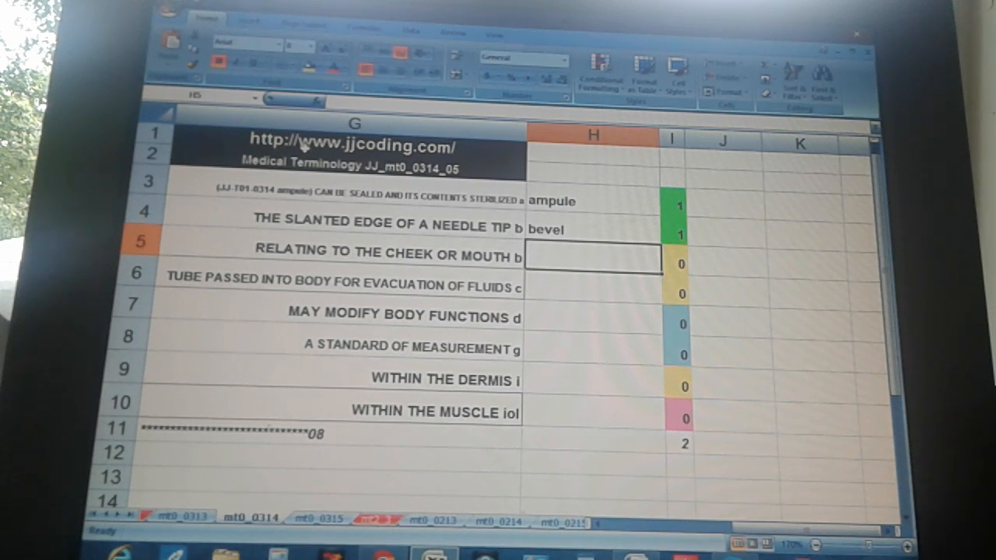
pyautogui.write('bucca')
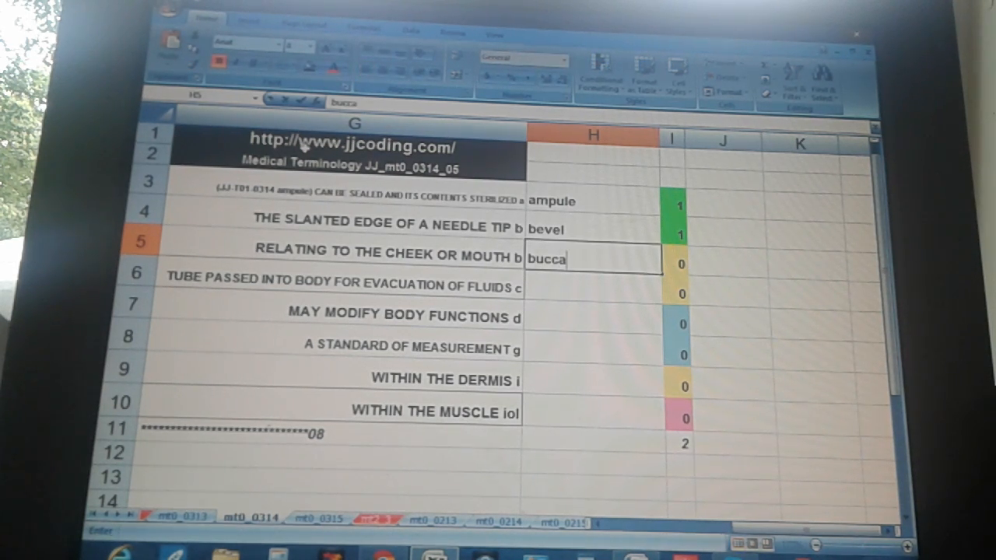
pyautogui.press('Return')
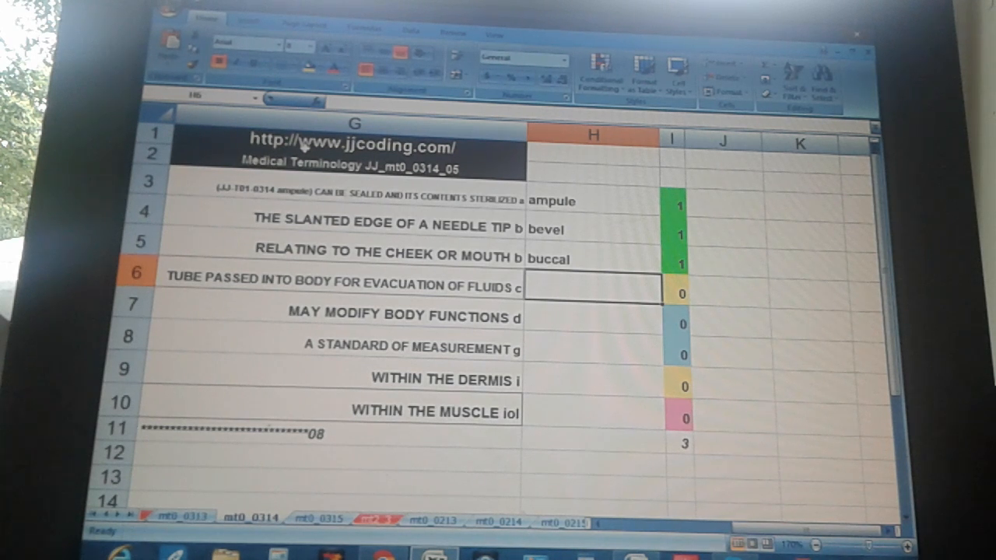
# Answer the next definitions with catheter, gauge, intradermal and intramuscular or IM.
pyautogui.write('catheter')
pyautogui.click(594, 317)
pyautogui.write('dru')
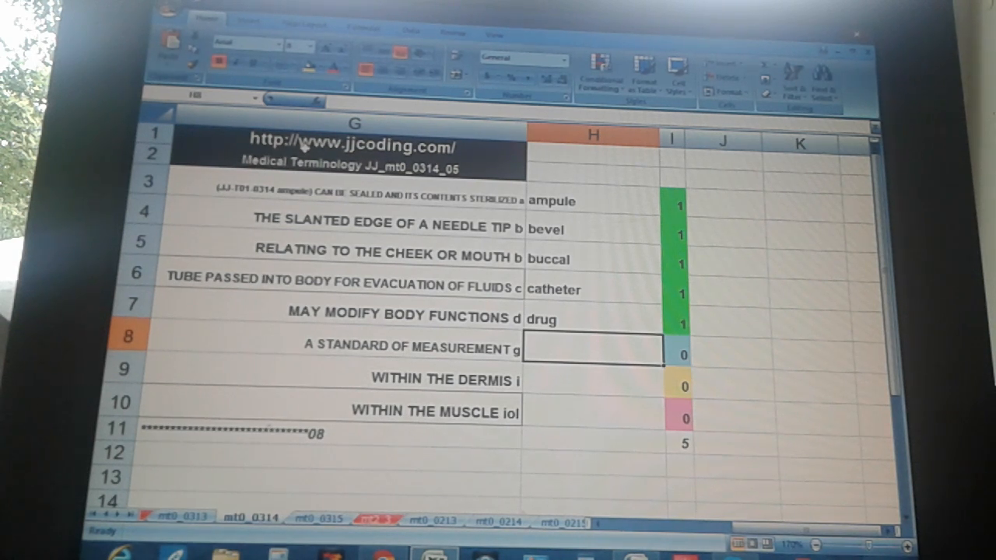
pyautogui.write('g')
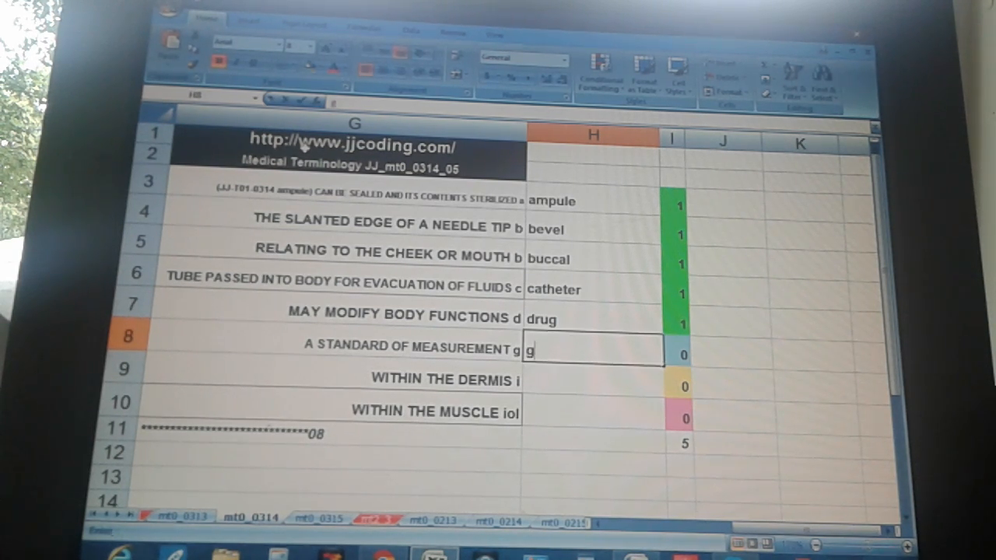
pyautogui.press('Return')
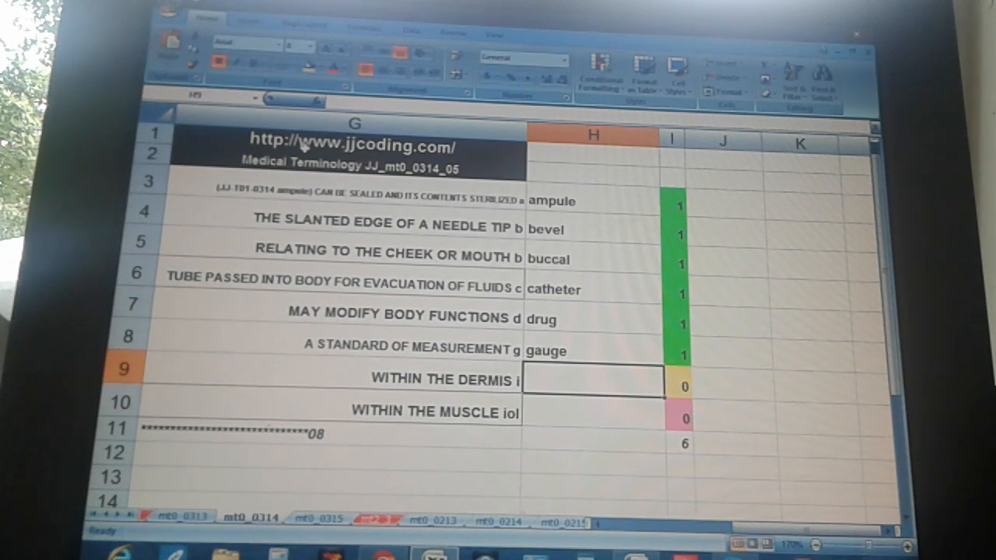
pyautogui.write('intradermal')
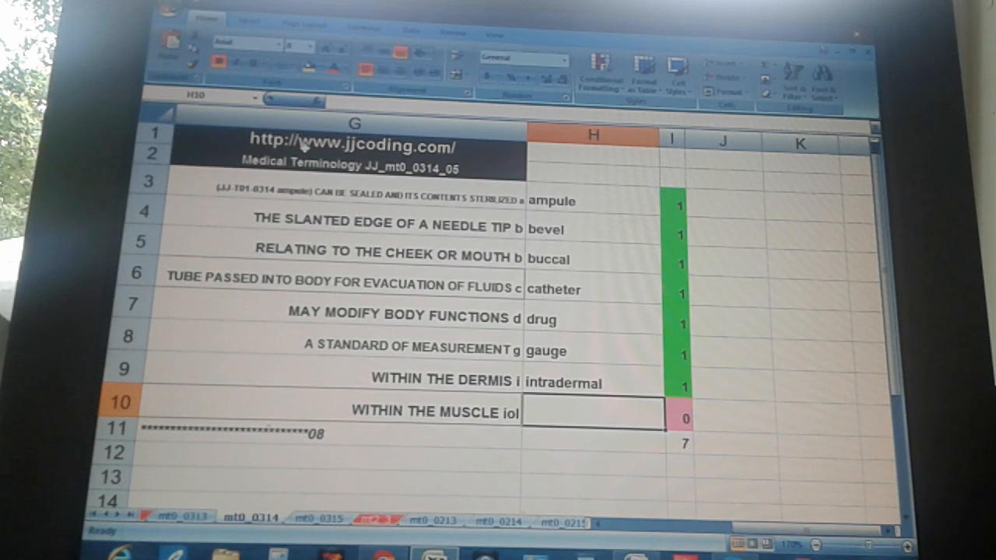
pyautogui.write('intramuscular o')
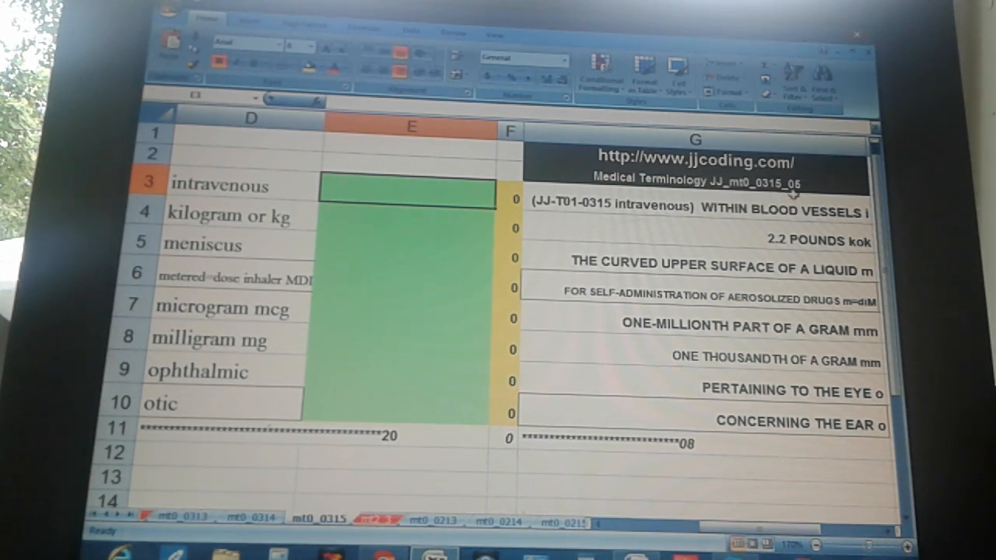
pyautogui.click(226, 185)
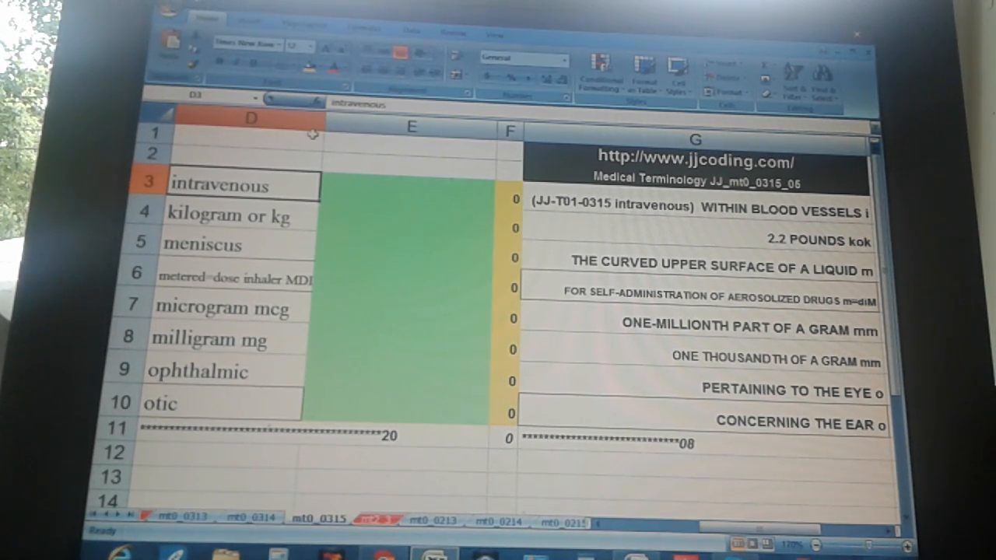
pyautogui.click(230, 215)
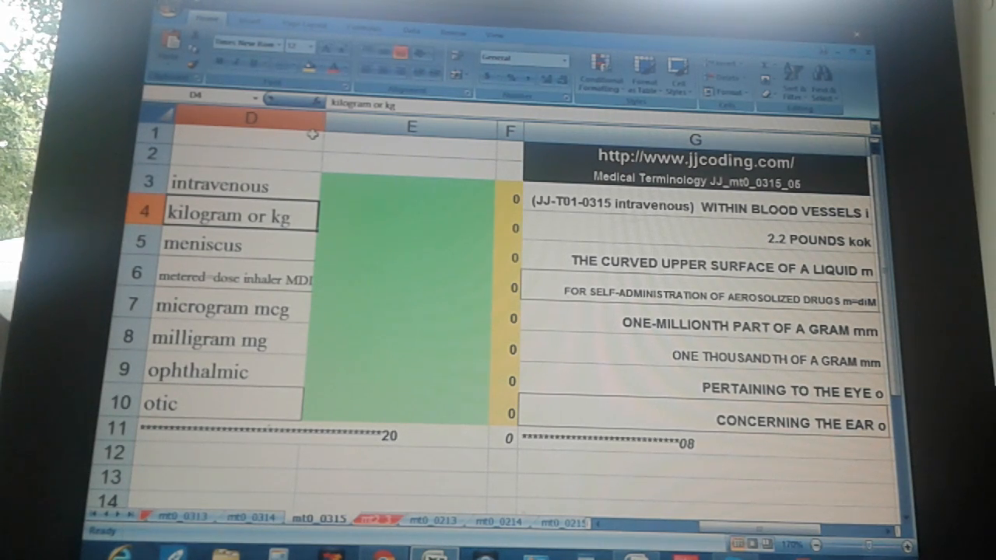
pyautogui.click(226, 245)
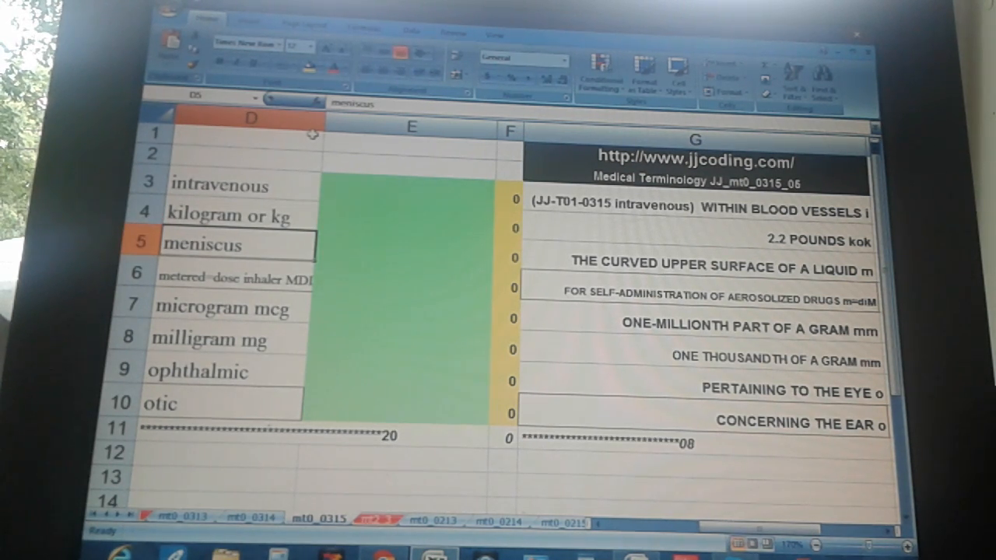
pyautogui.click(236, 279)
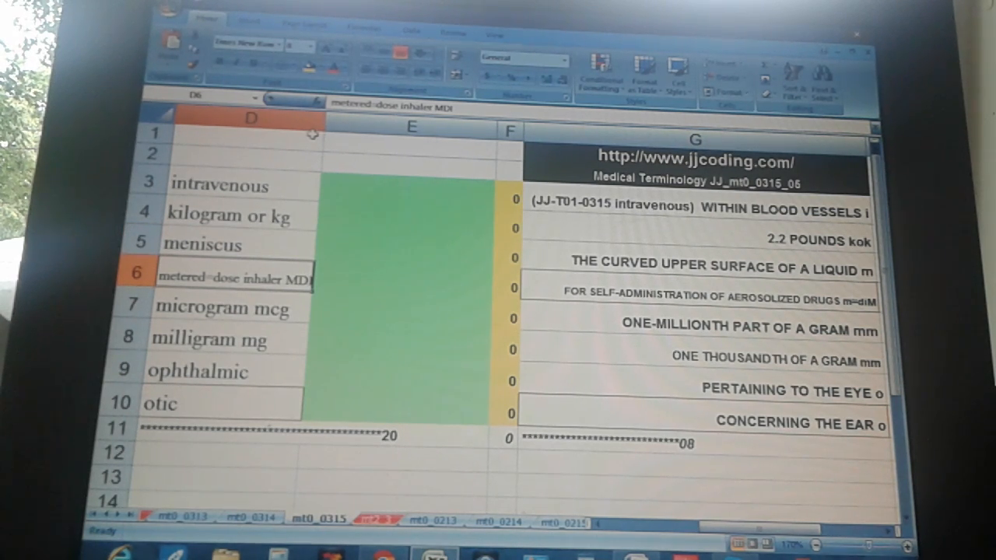
pyautogui.click(226, 308)
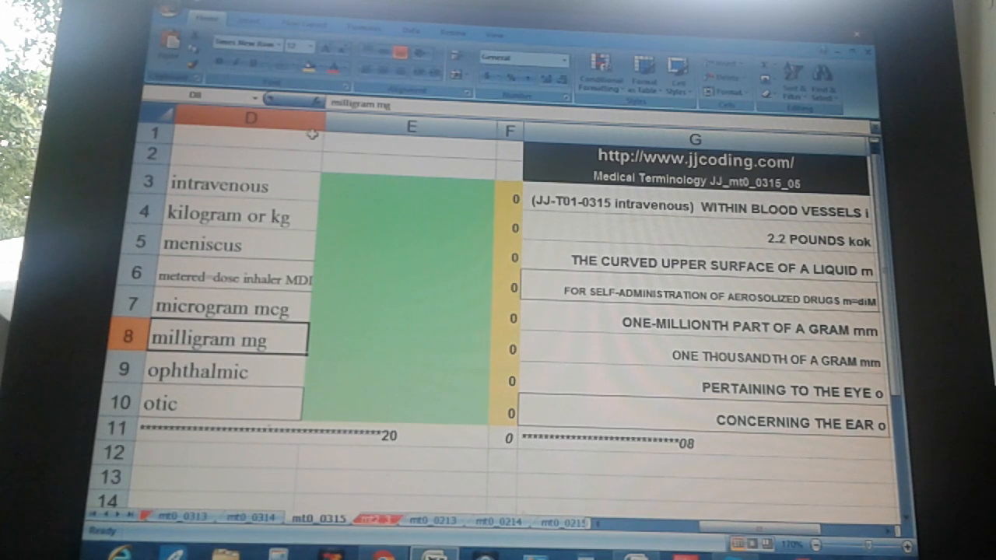
pyautogui.click(226, 370)
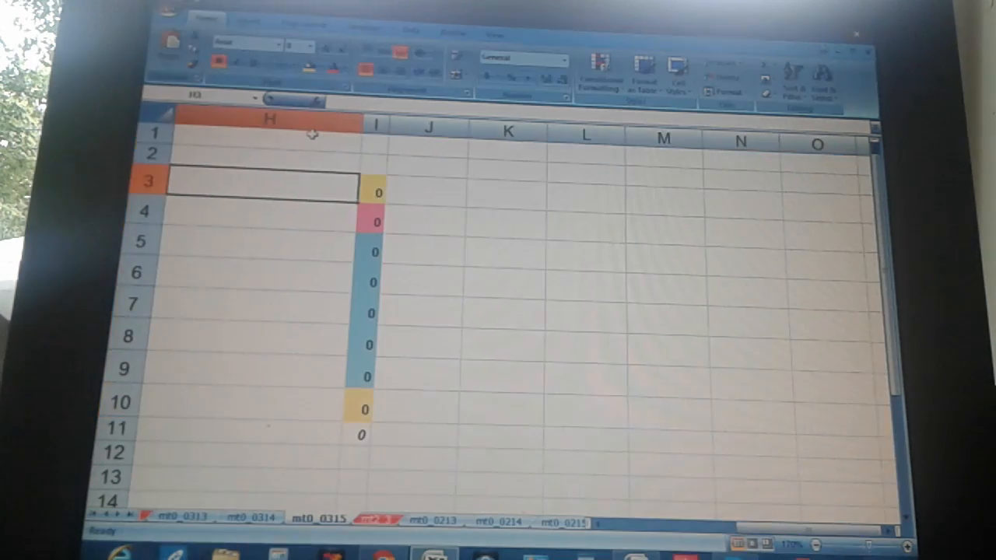
# Return to the mt0_0315 definitions and answer 'within blood vessels' with intravenous for a green 1.
pyautogui.hscroll(-3)
pyautogui.write('intravenous')
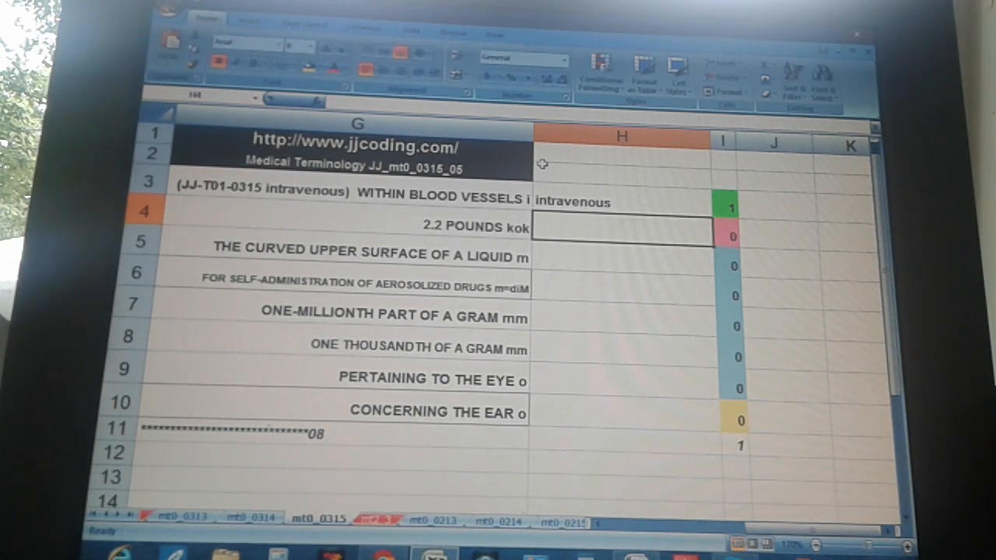
# Answer H4–H6 with kilogram or kg, meniscus and metered=dose inhaler MDI, raising the score to 4.
pyautogui.write('kill')
pyautogui.click(623, 260)
pyautogui.write('meniscus')
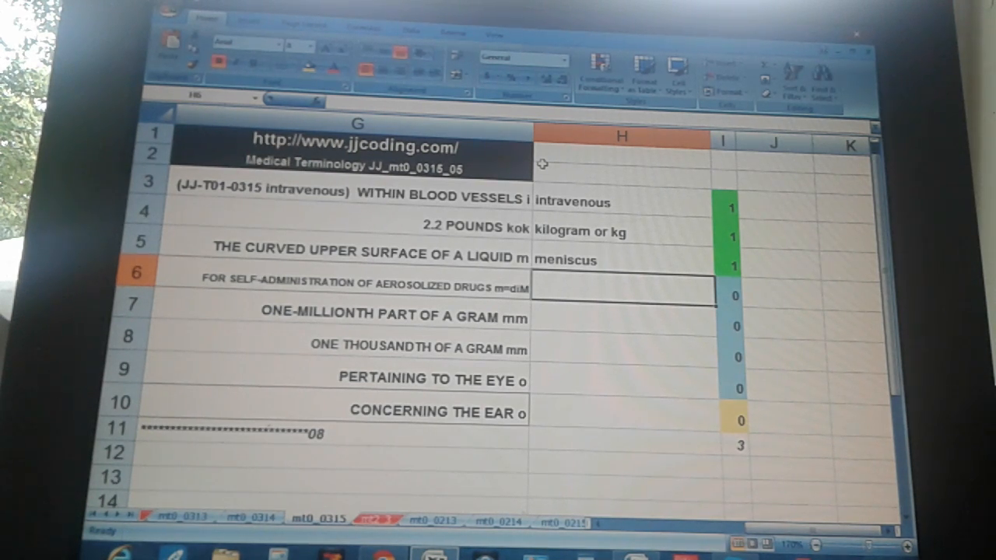
pyautogui.write('metered=dos')
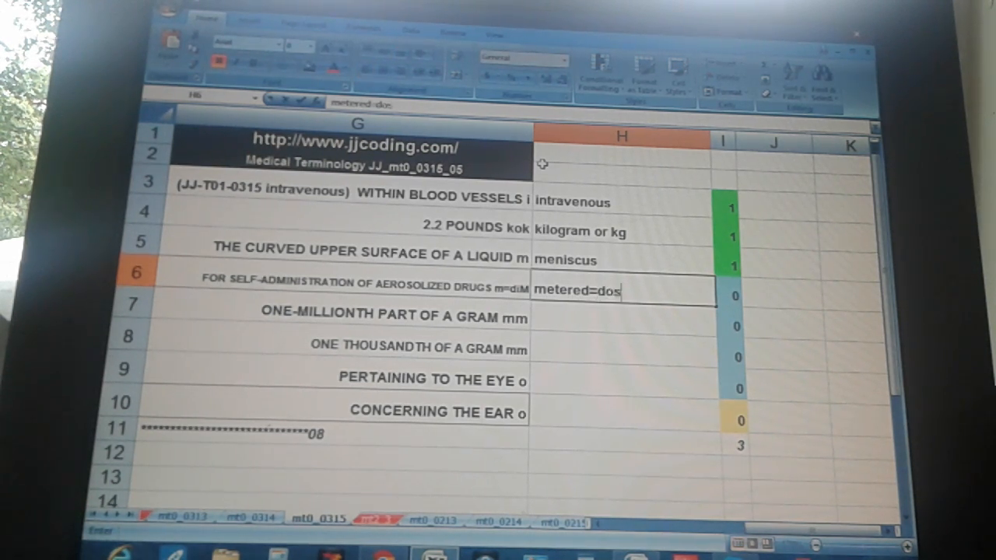
pyautogui.write('e')
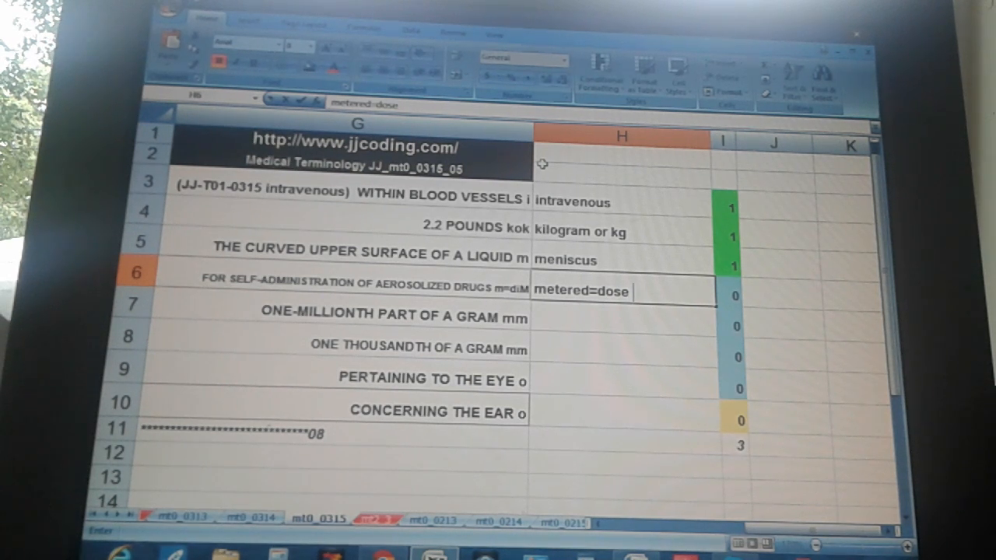
pyautogui.write('inhaler MDI')
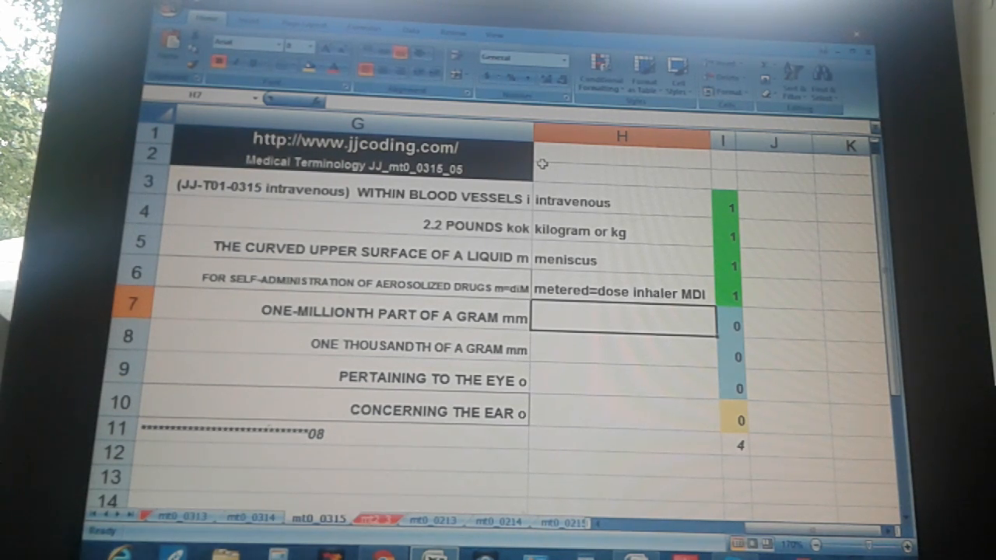
# Answer H7–H9 with microgram mcg, milligram mg and ophthalmic so their scores turn green.
pyautogui.write('microgram mcg')
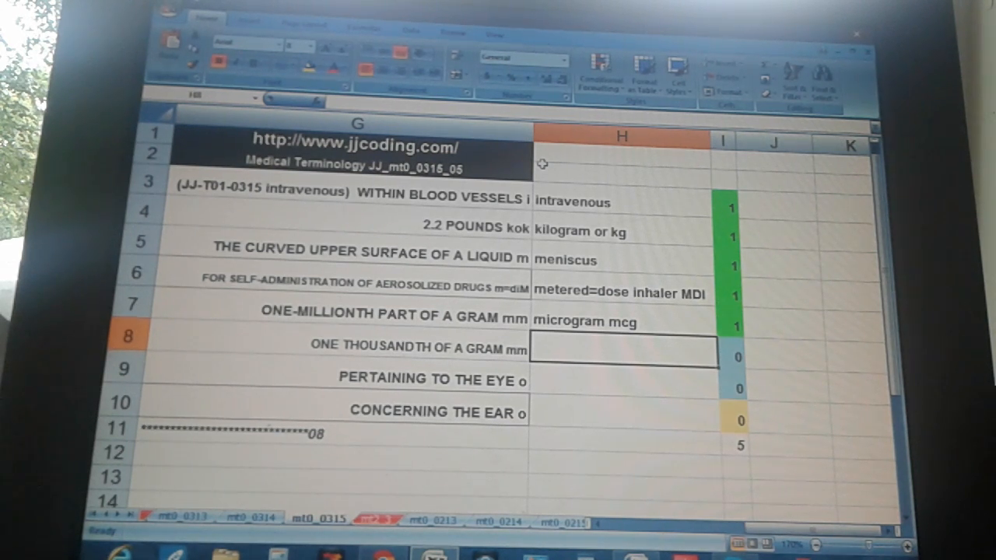
pyautogui.write('millig')
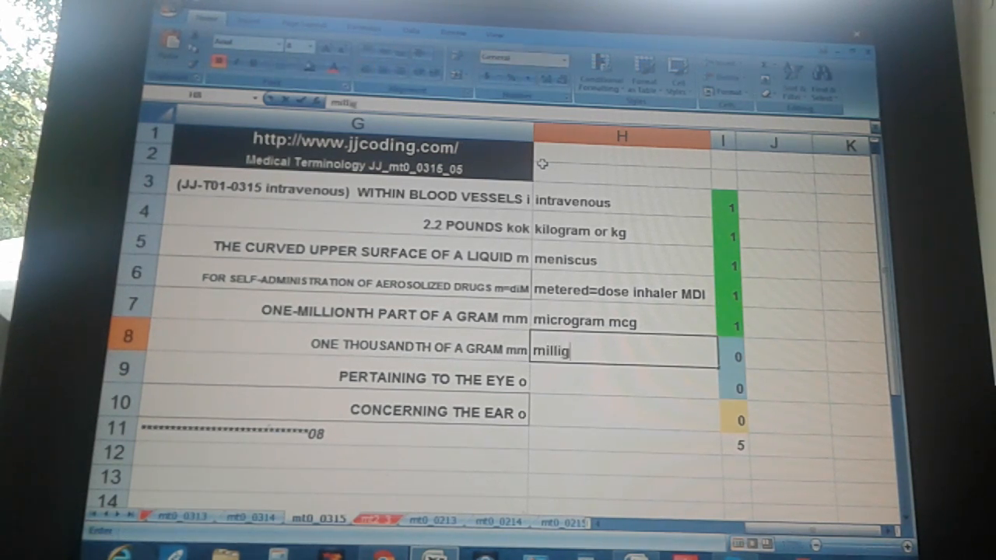
pyautogui.press('Return')
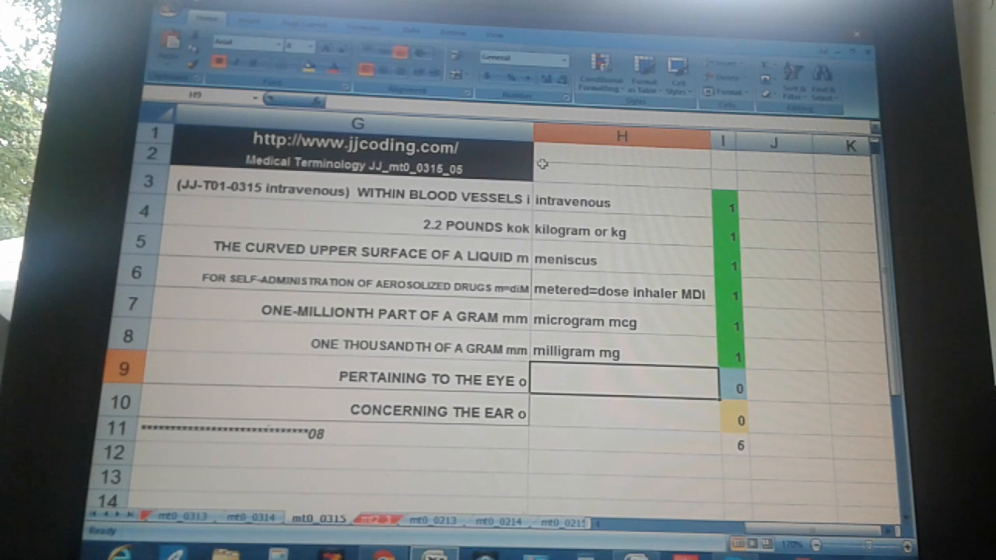
pyautogui.write('ophthalmic')
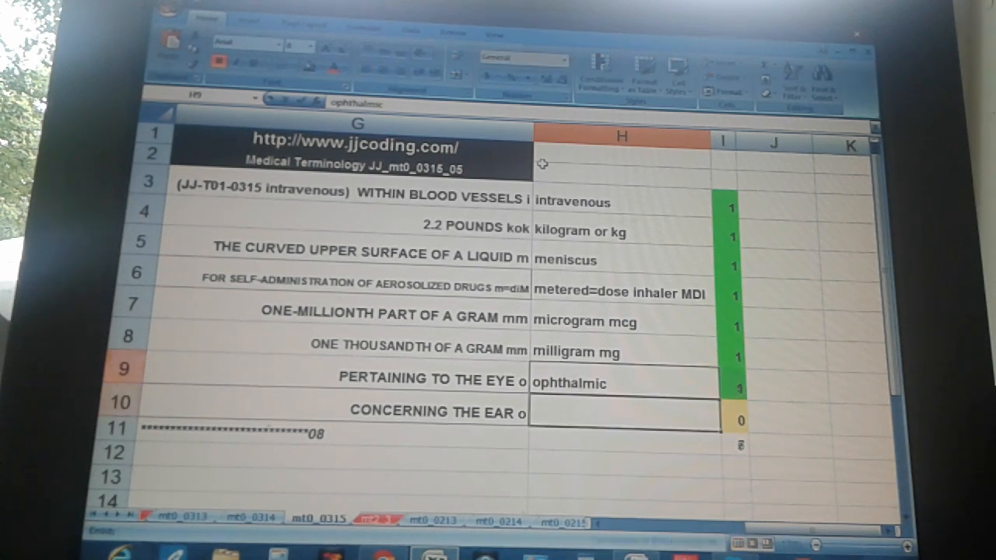
pyautogui.click(622, 412)
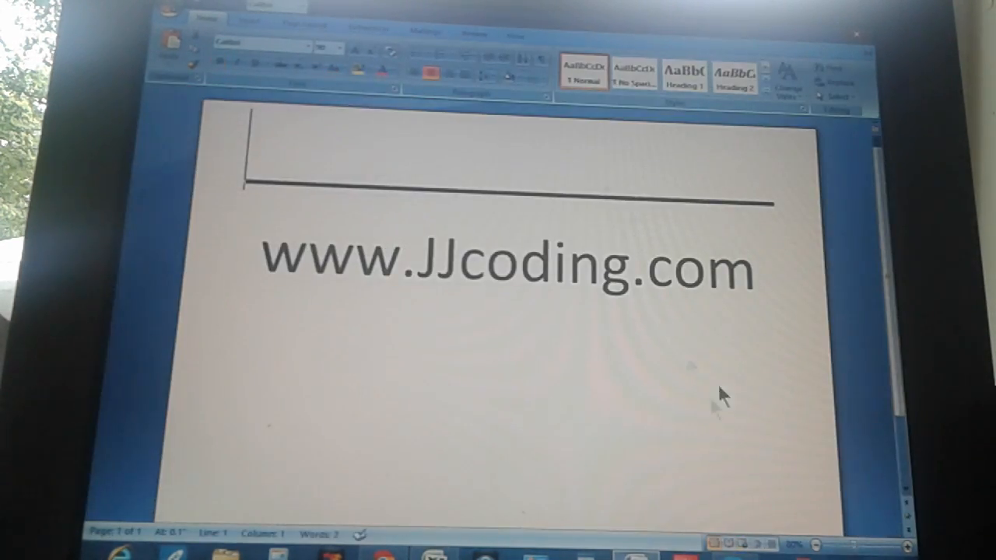
pyautogui.moveTo(465, 479)
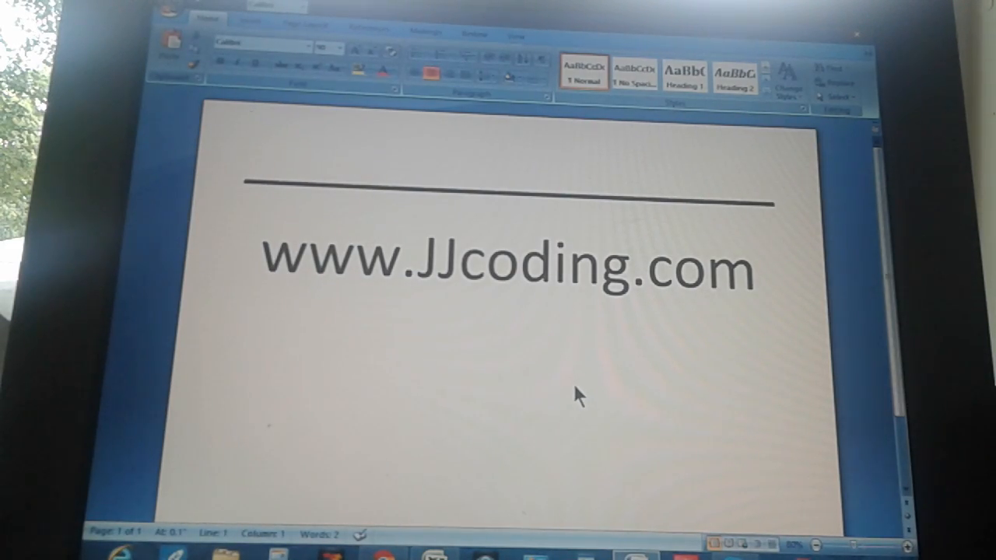
pyautogui.moveTo(504, 382)
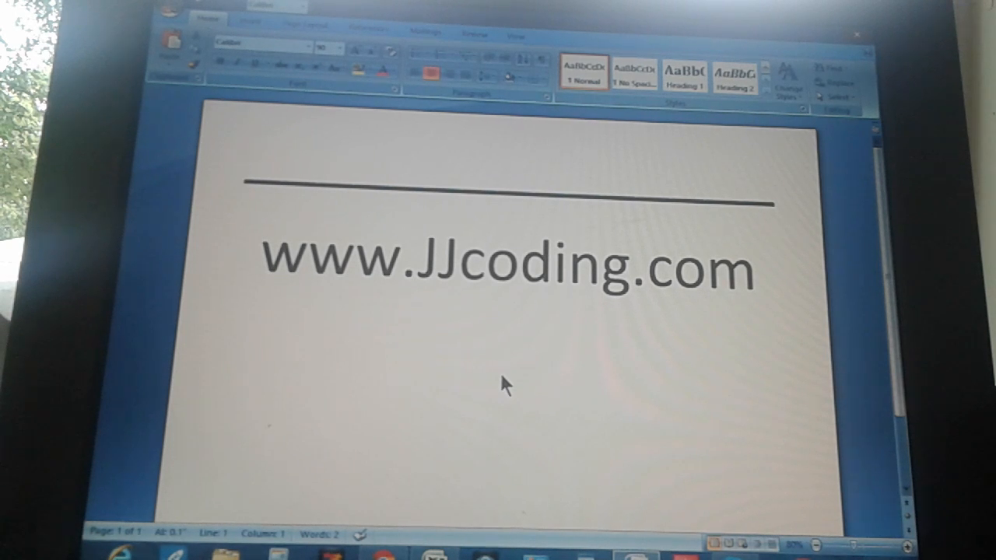